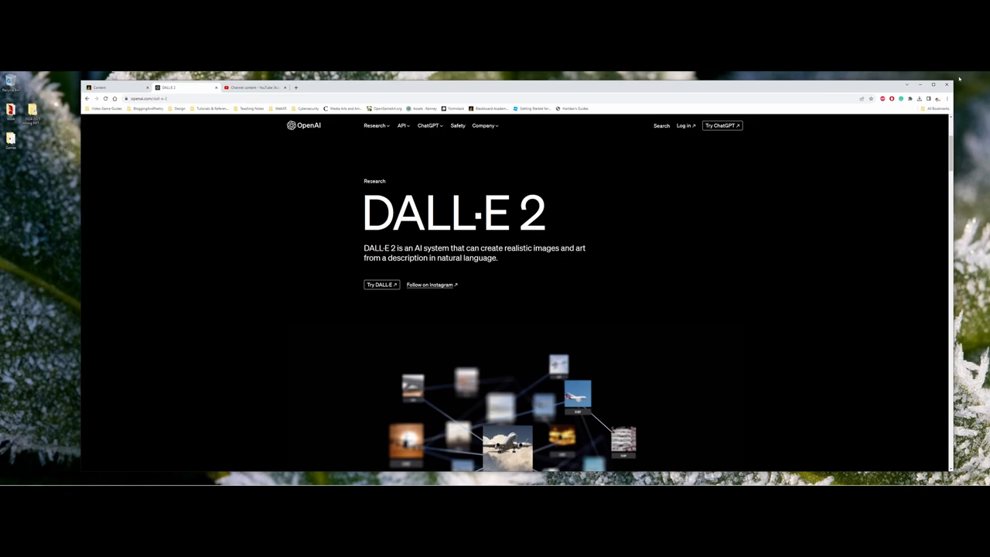
pyautogui.moveTo(330, 135)
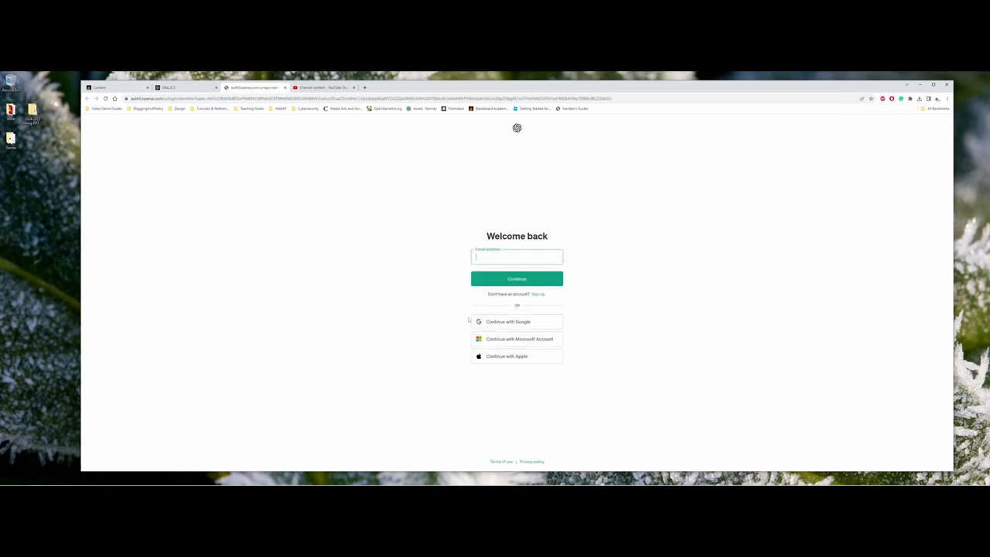
# Step: Sign in to DALL·E 2 with the Google account and reach the empty prompt page
pyautogui.click(508, 321)
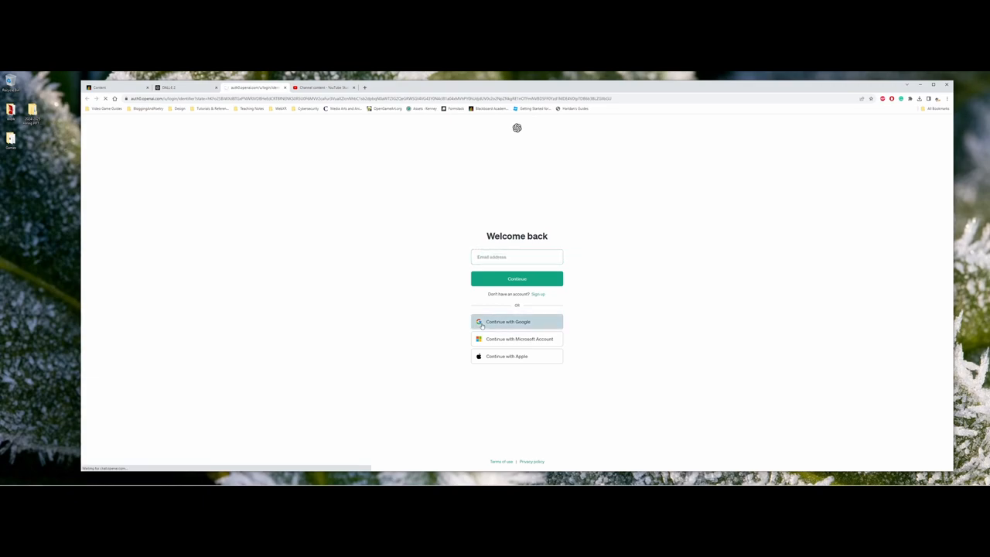
pyautogui.click(507, 320)
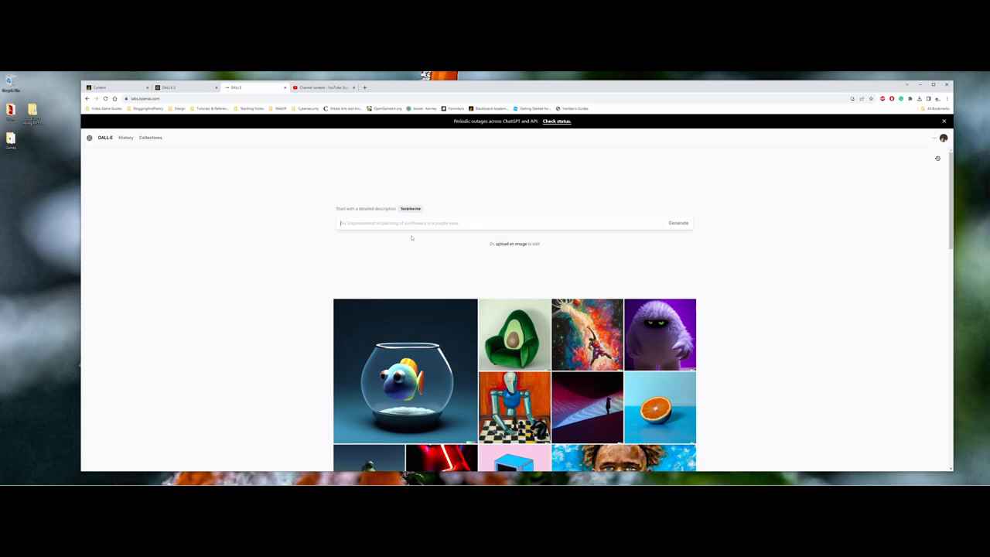
# Step: Generate four images from 'A Photograph of a waterfall in the forest'
pyautogui.write('A Photograph of a waterfall in the forest')
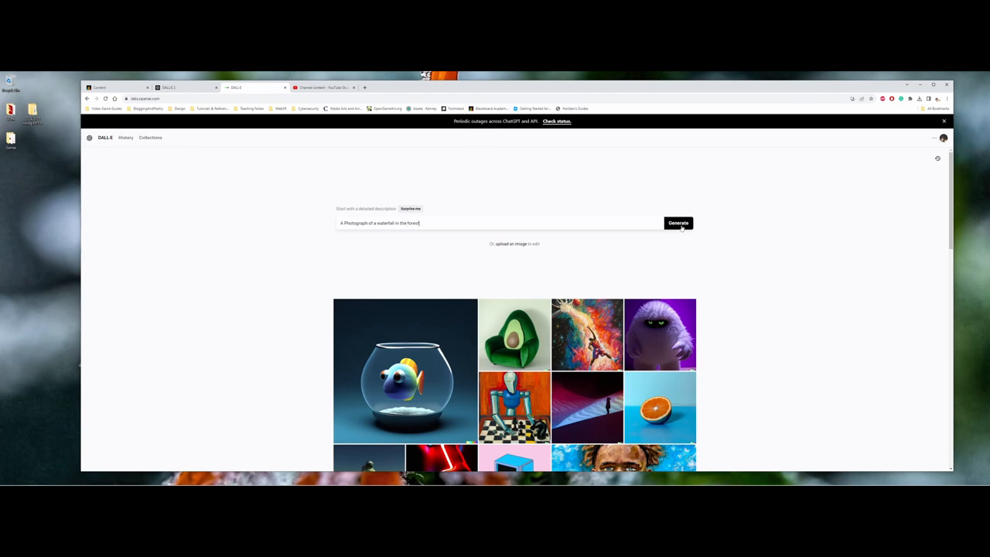
pyautogui.click(678, 223)
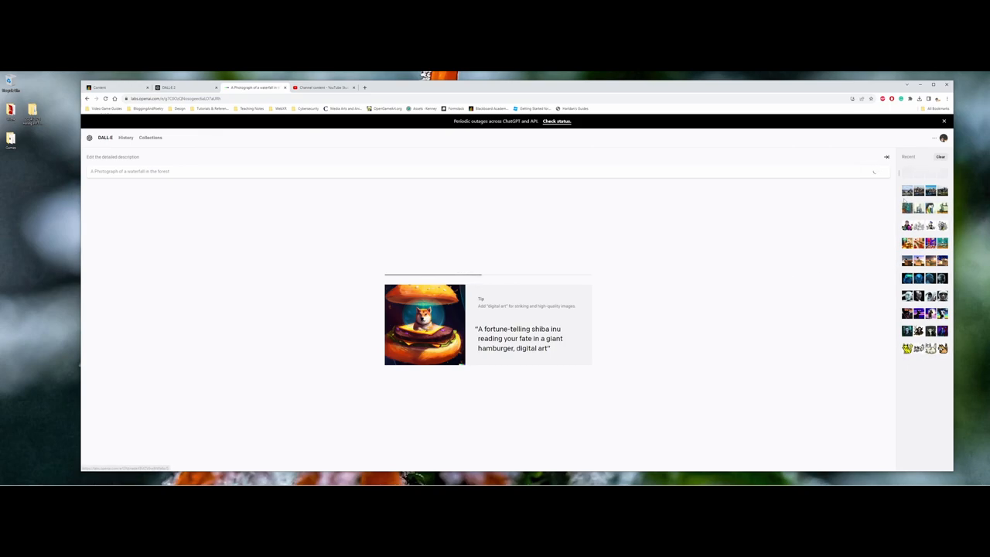
pyautogui.click(876, 170)
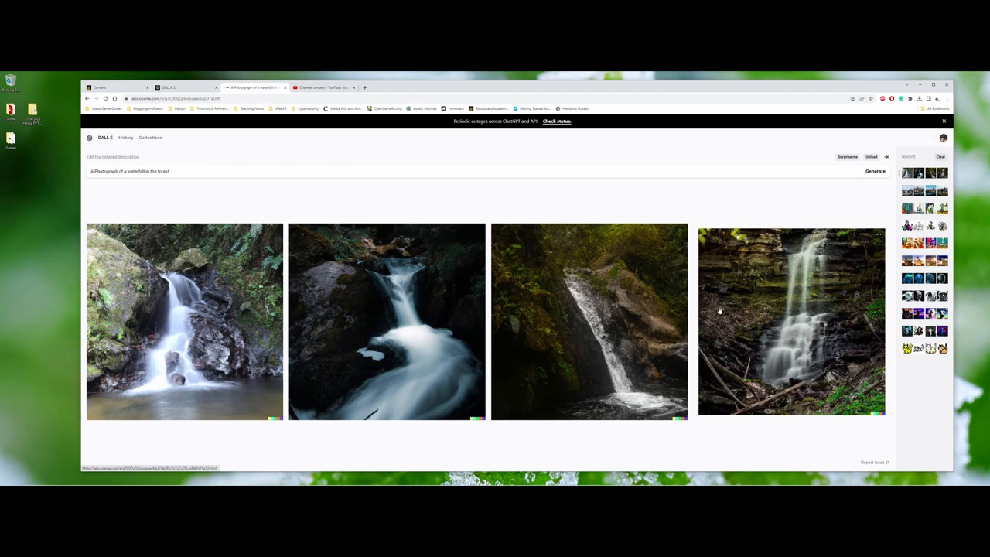
# Step: Open the mossy layered-rock waterfall image and request variations of it
pyautogui.click(792, 320)
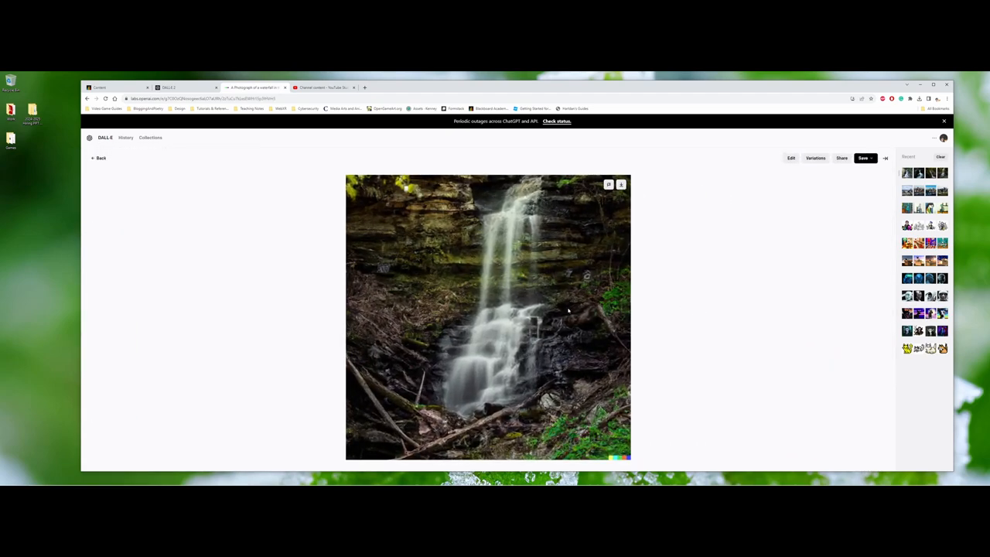
pyautogui.moveTo(560, 313)
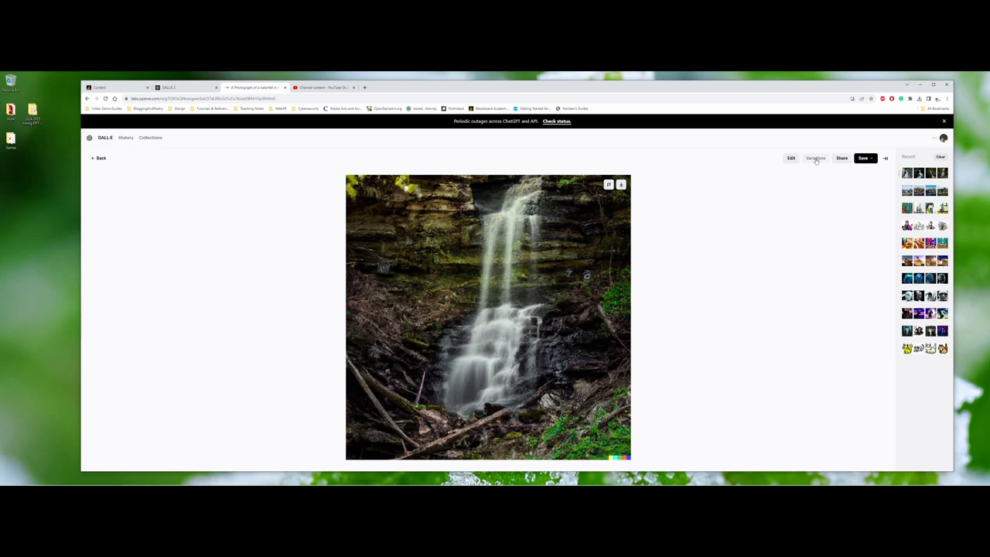
pyautogui.click(792, 157)
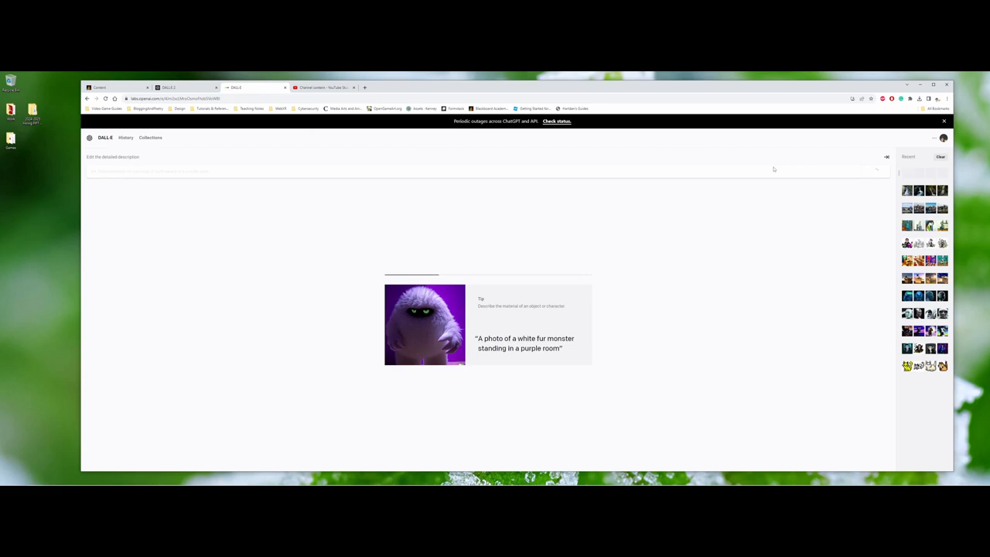
pyautogui.moveTo(745, 173)
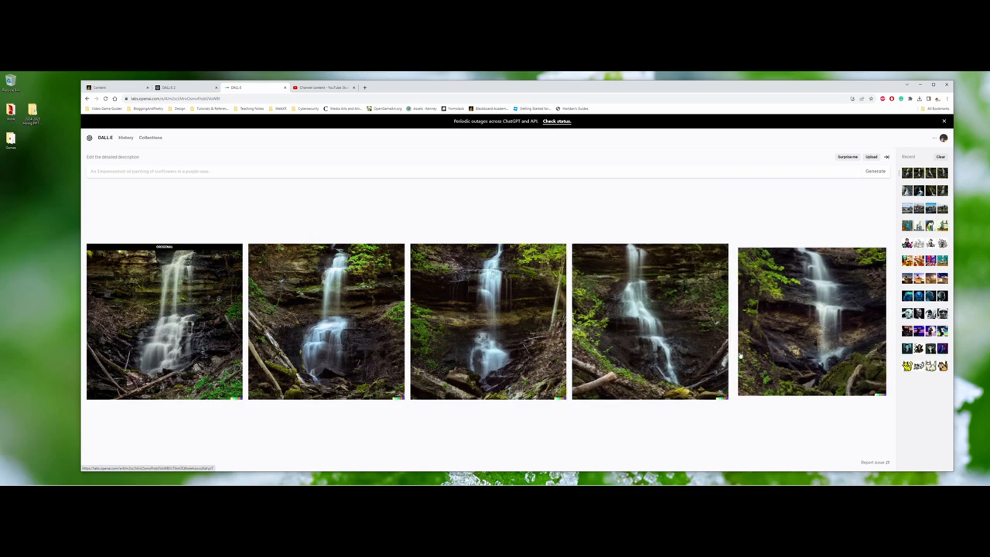
pyautogui.moveTo(739, 354)
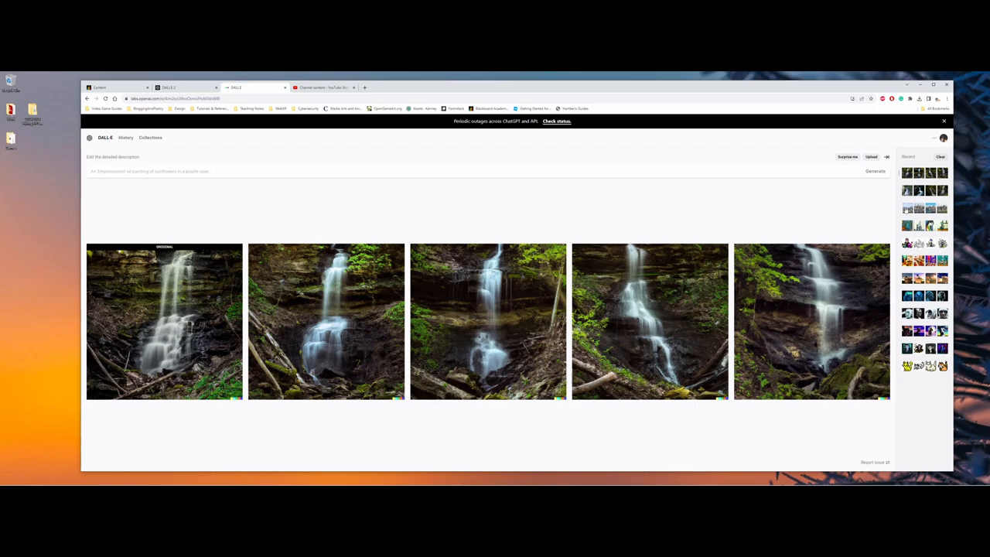
pyautogui.click(875, 170)
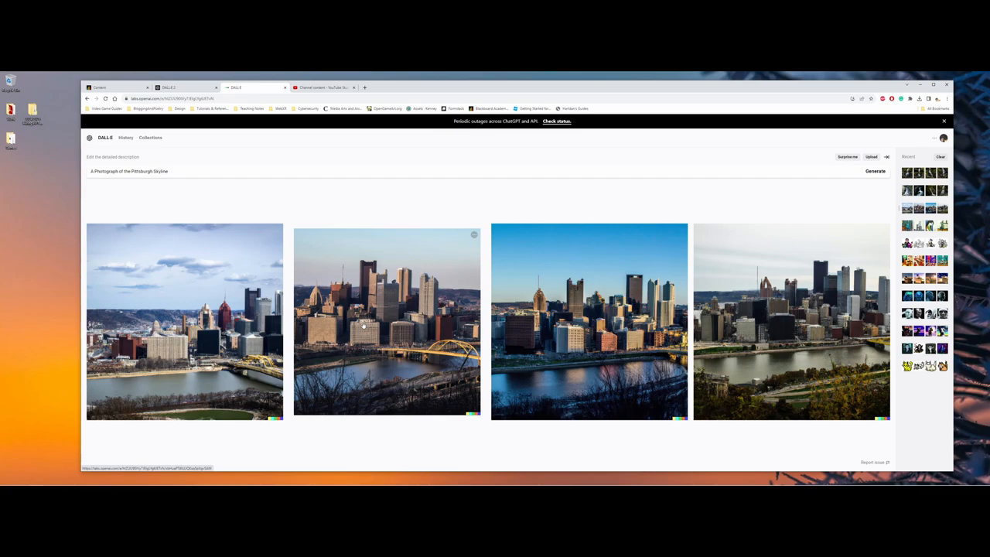
pyautogui.click(386, 321)
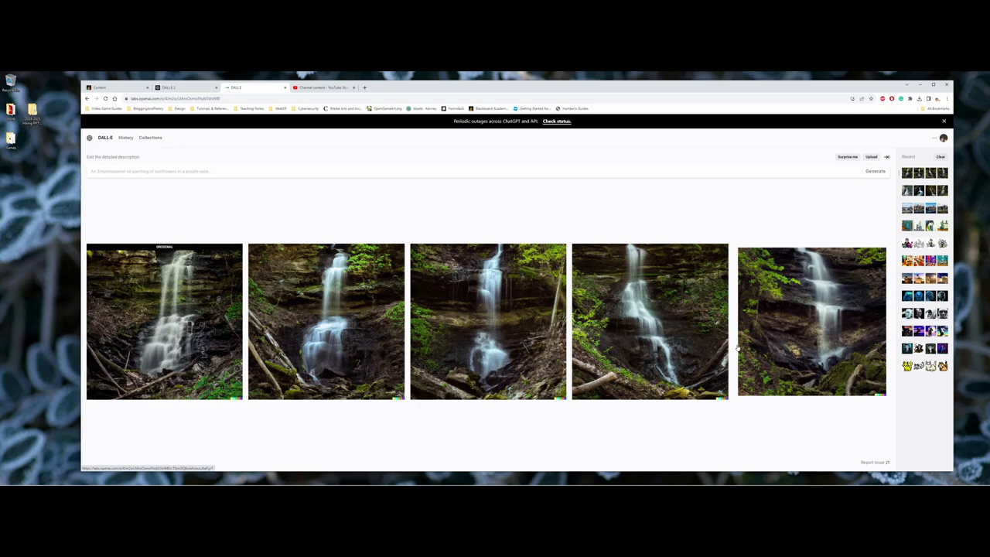
# Step: Open one waterfall variation on its own and download it
pyautogui.click(650, 320)
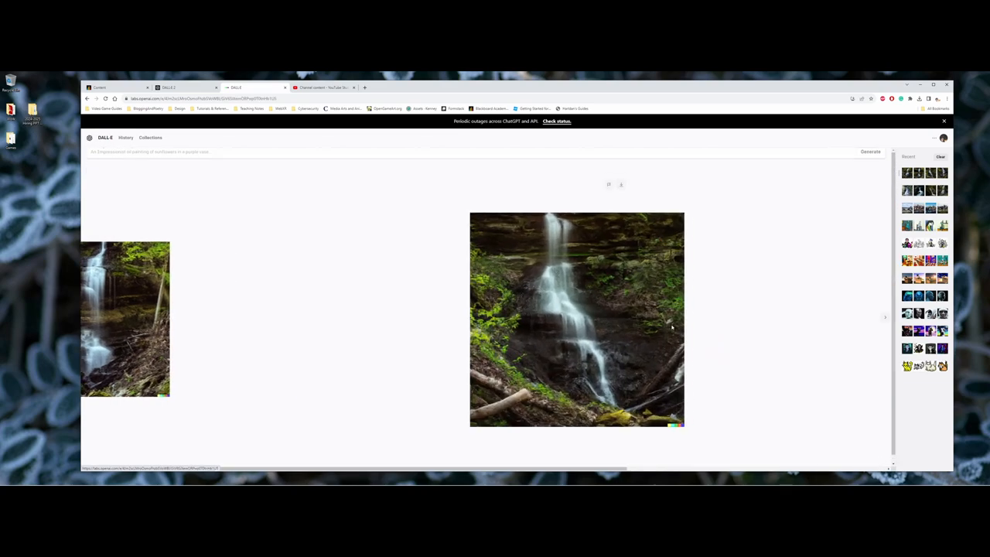
pyautogui.click(577, 319)
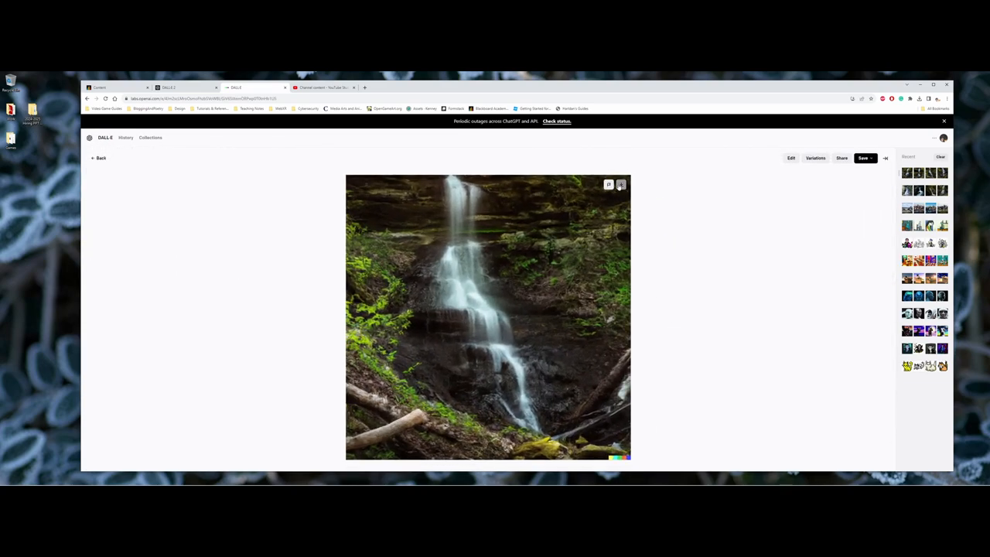
pyautogui.click(863, 157)
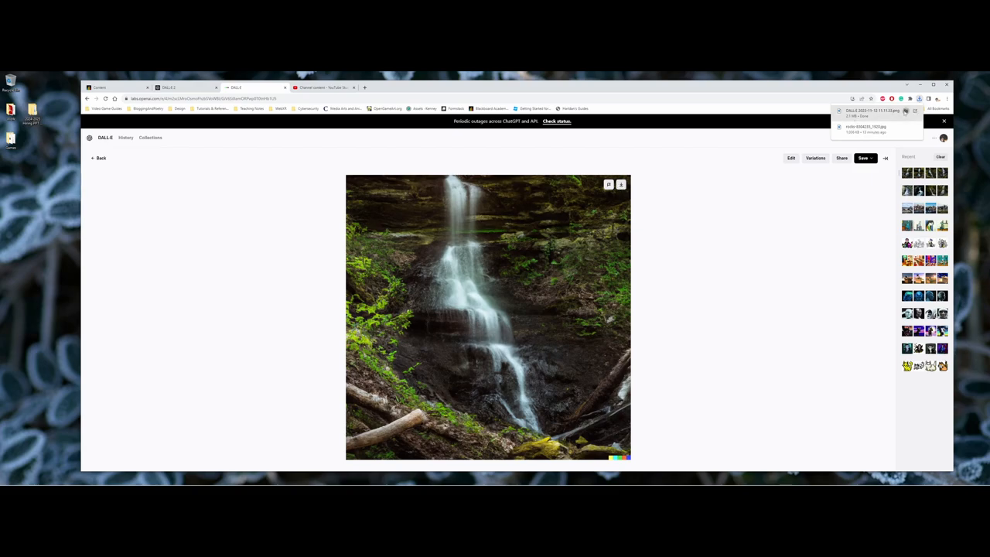
# Step: Open the downloaded waterfall image with Adobe Photoshop 2024 via Open with > Choose another app
pyautogui.rightClick(142, 260)
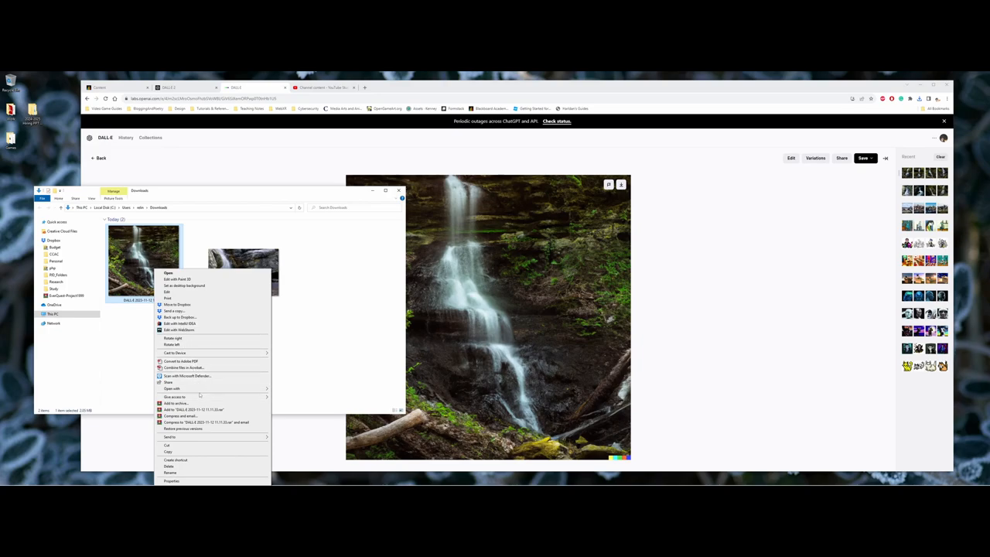
pyautogui.click(172, 388)
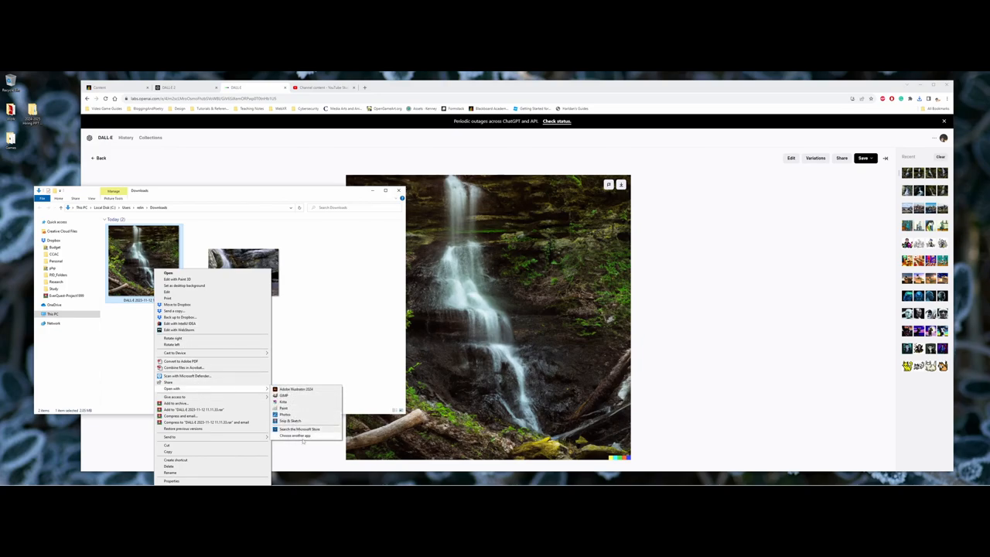
pyautogui.click(294, 436)
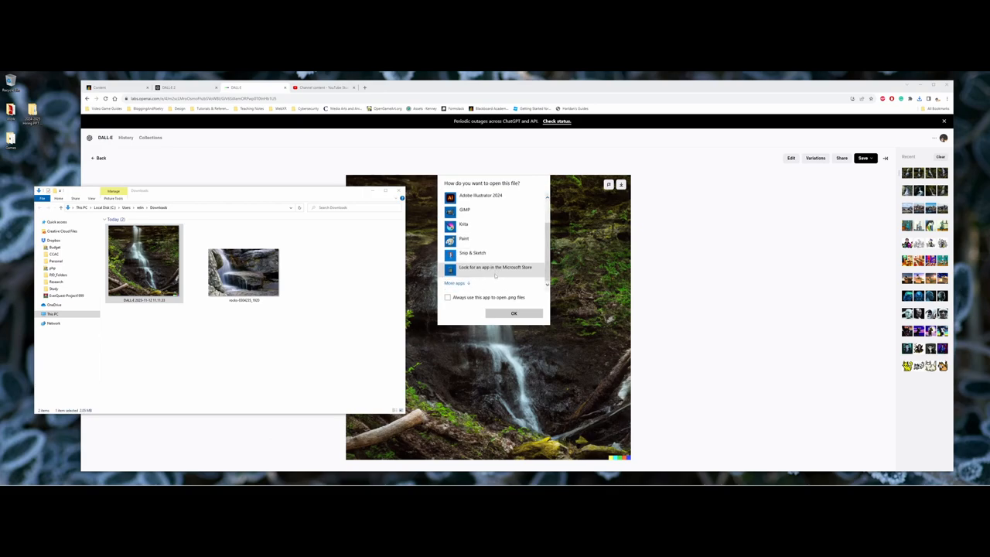
pyautogui.scroll(-3)
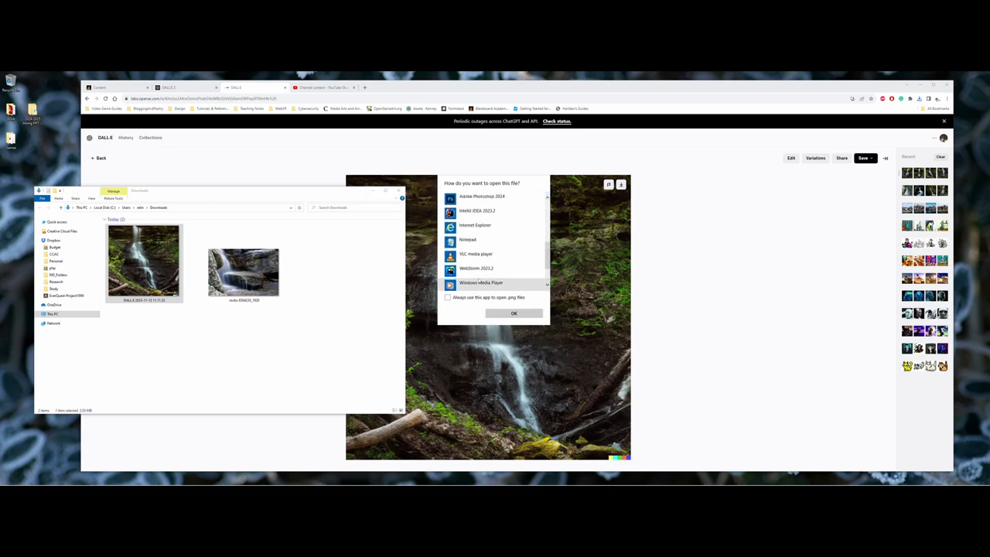
pyautogui.click(514, 312)
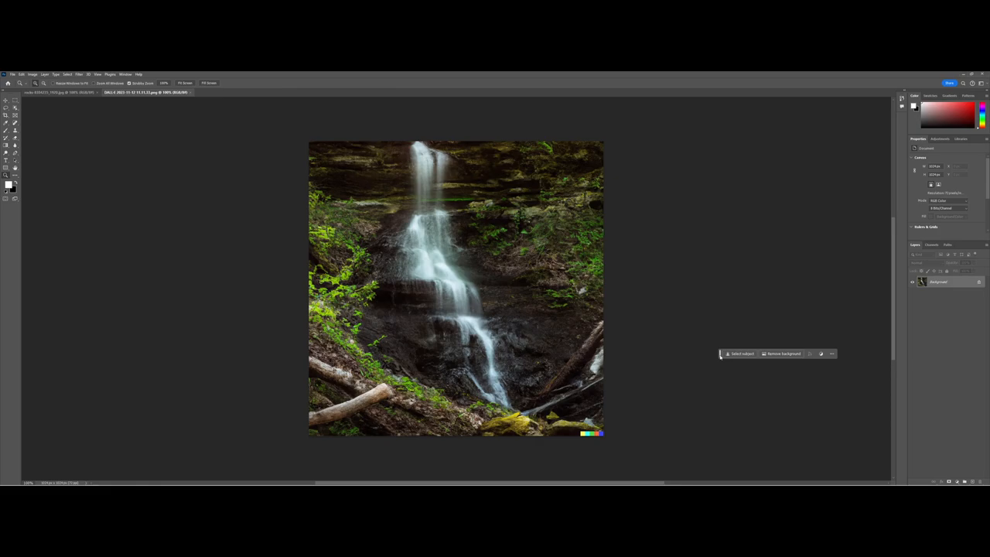
pyautogui.moveTo(381, 349)
pyautogui.write('Two hikers')
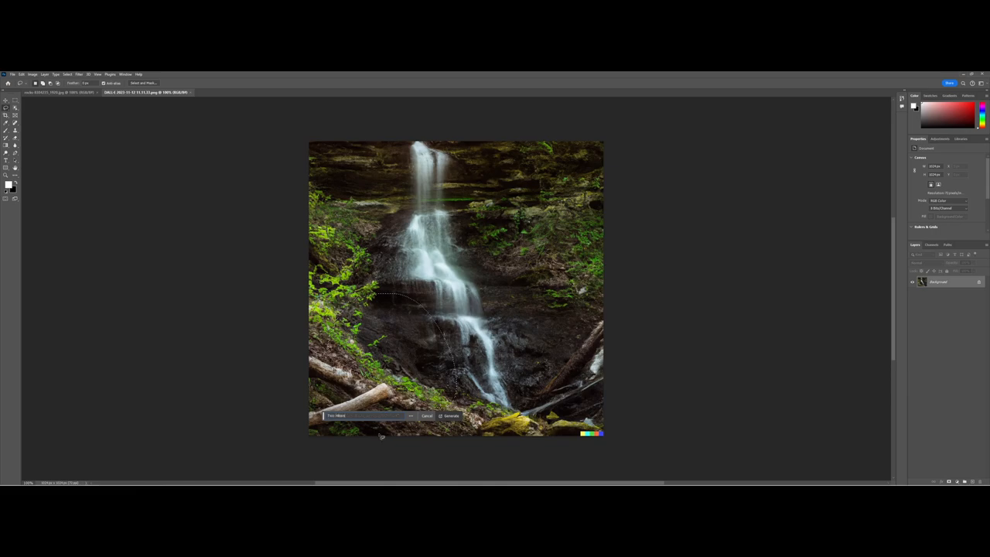
# Step: Use the Generative Fill prompt and options to show the falls with the three people handled
pyautogui.click(451, 415)
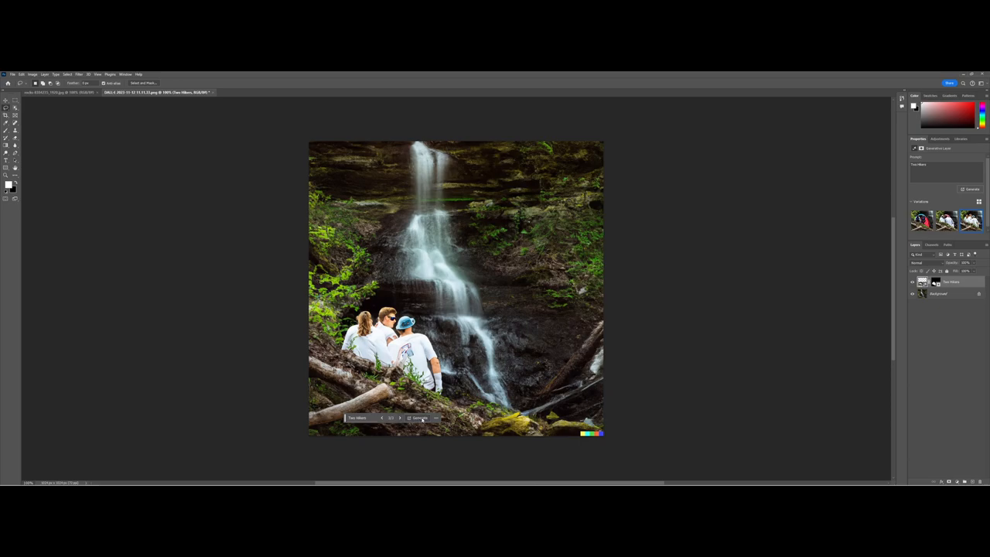
pyautogui.click(436, 418)
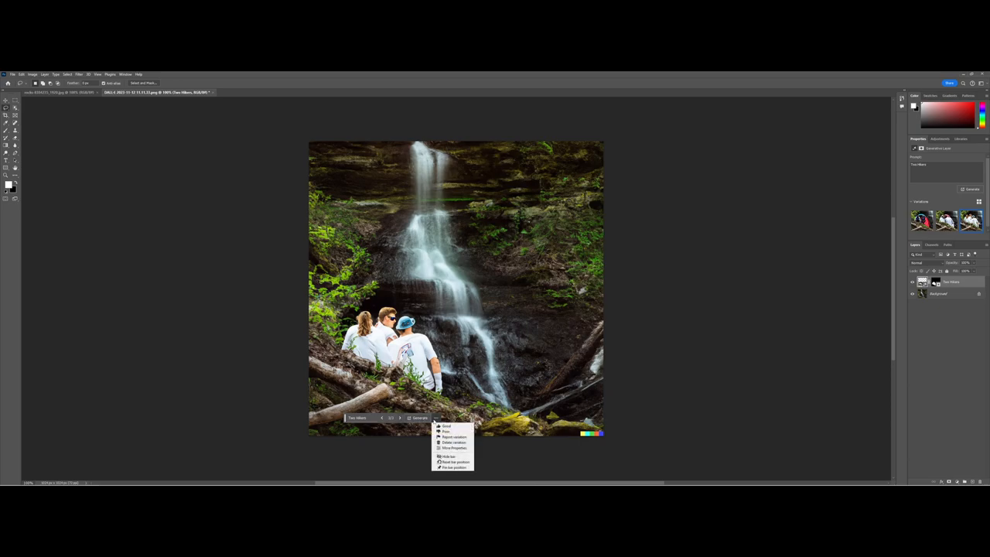
pyautogui.moveTo(447, 427)
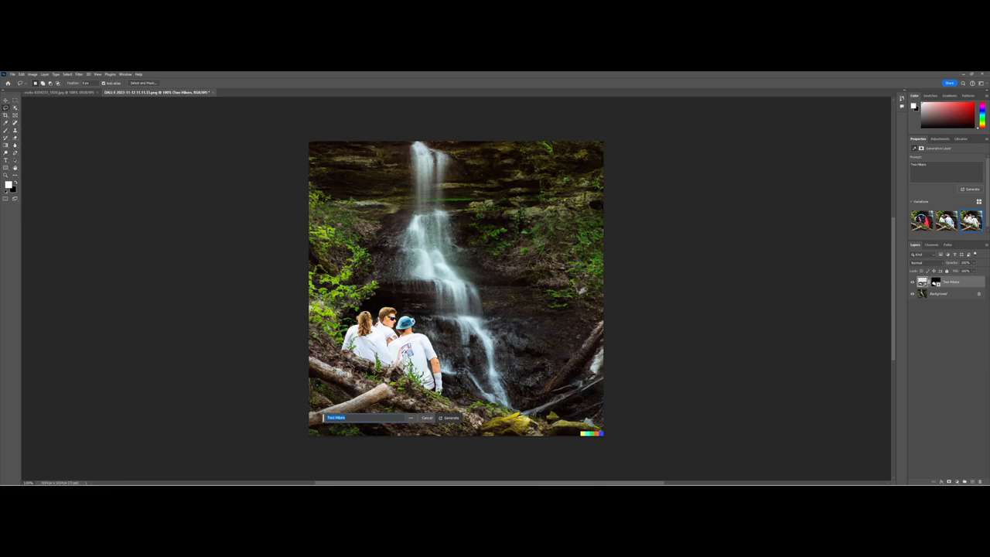
pyautogui.click(452, 418)
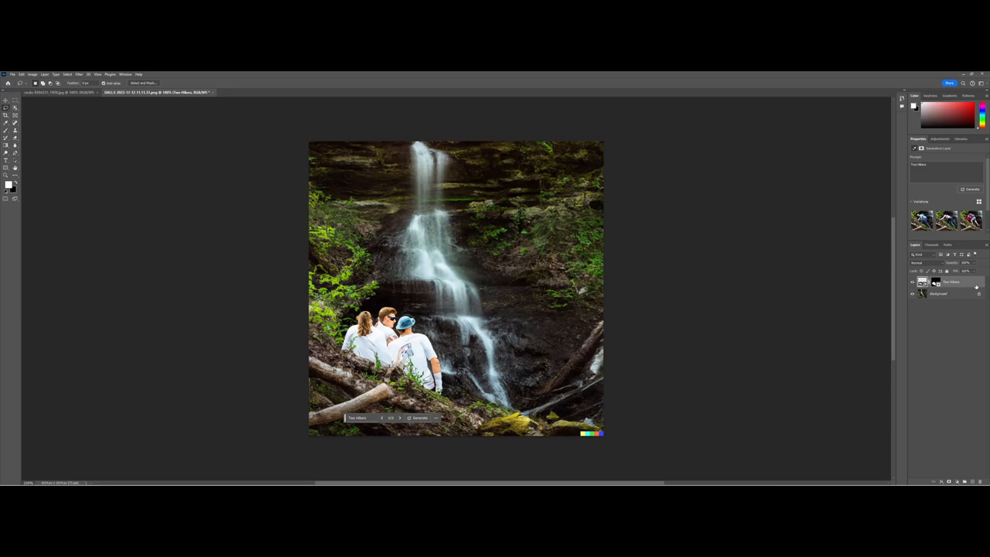
pyautogui.moveTo(976, 286)
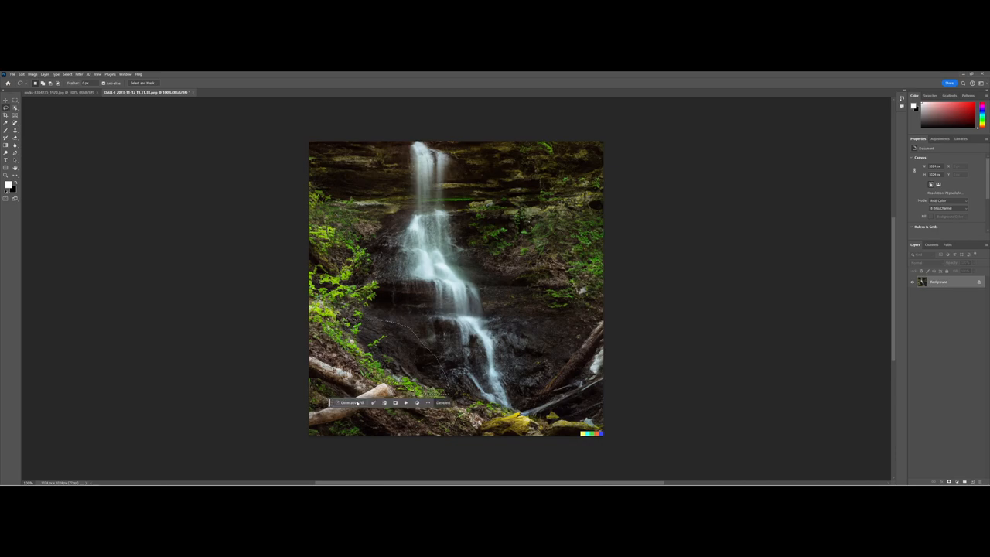
# Step: Generative-fill a lizard onto the mossy lower-left slope and bring up its rating form
pyautogui.click(350, 402)
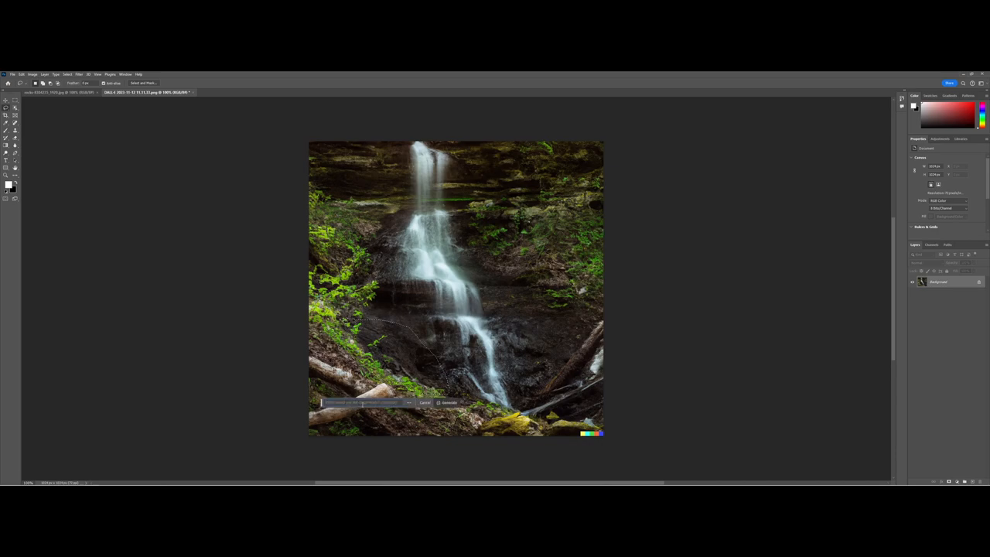
pyautogui.click(449, 402)
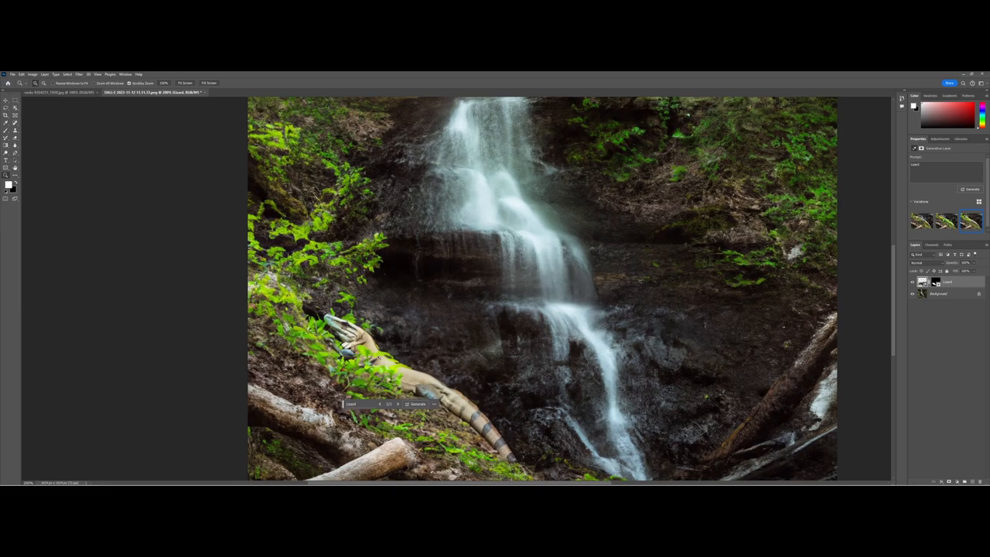
pyautogui.moveTo(14, 175)
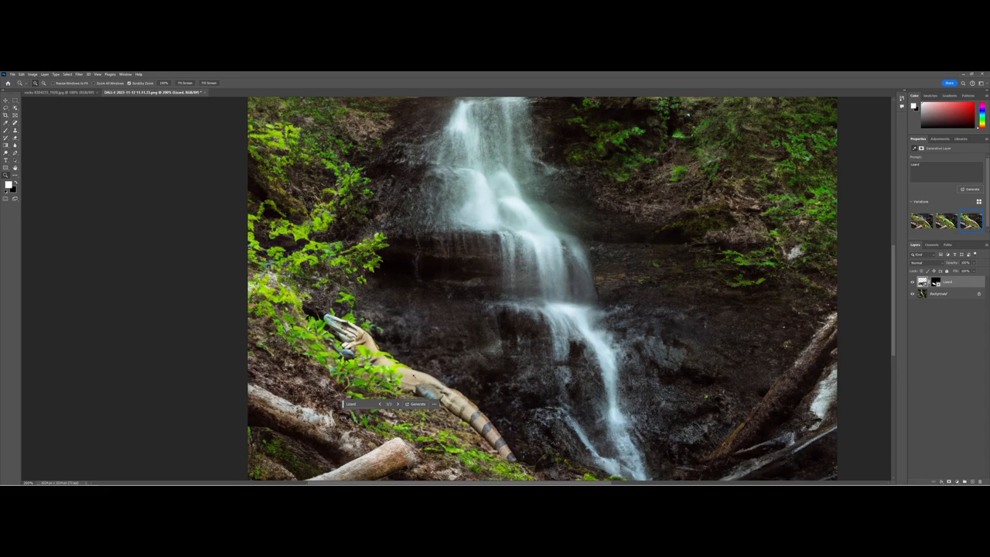
pyautogui.click(434, 405)
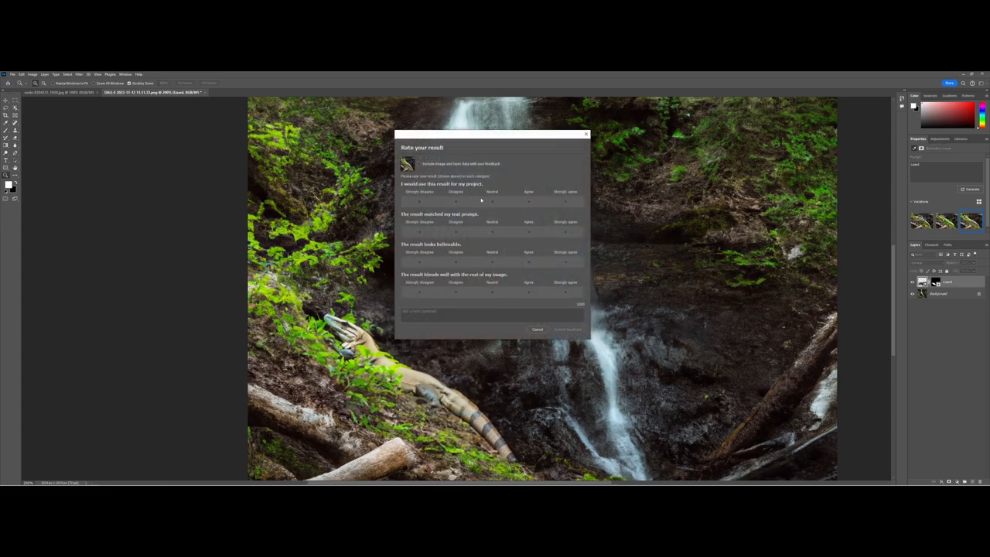
# Step: Rate the lizard result for liking, prompt match and believability, then submit feedback
pyautogui.click(529, 201)
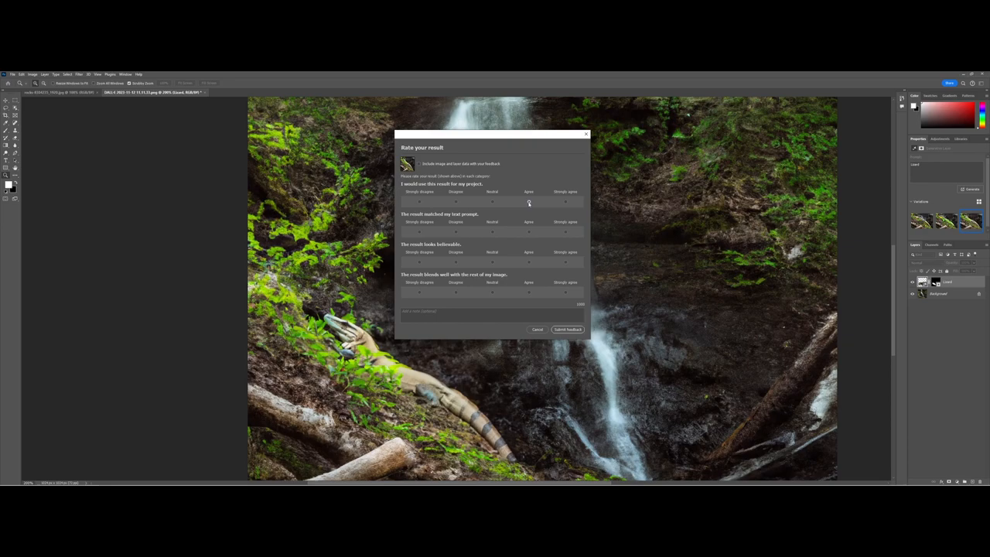
pyautogui.click(529, 201)
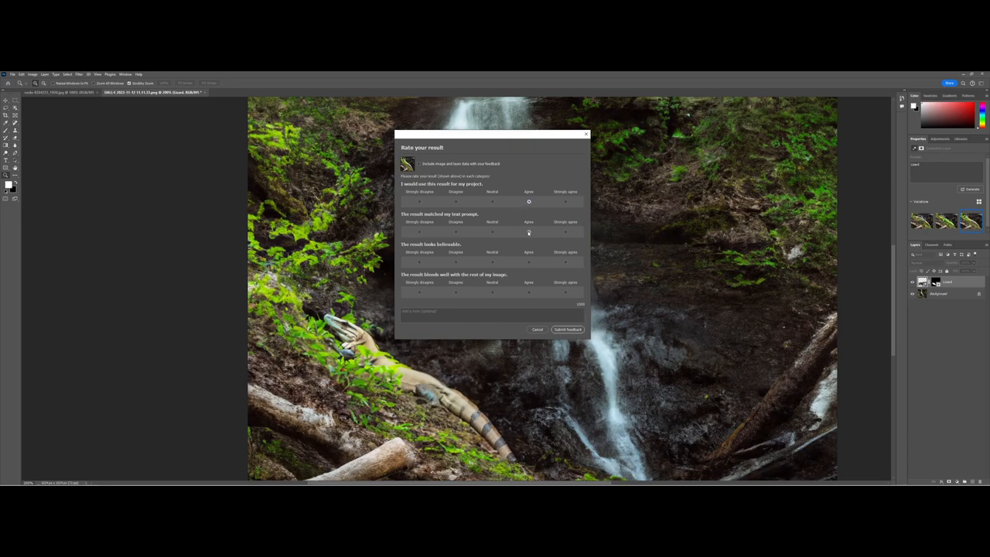
pyautogui.click(529, 232)
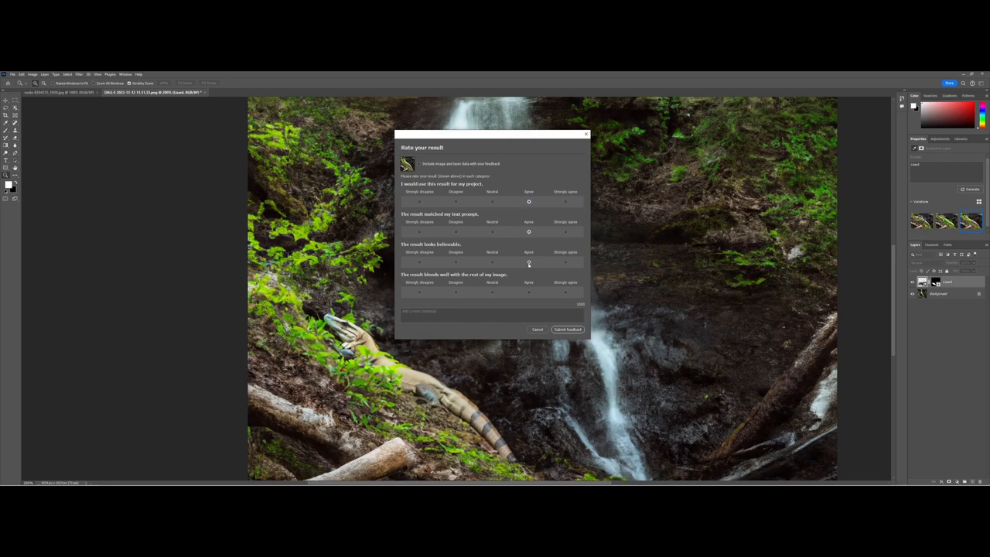
pyautogui.moveTo(514, 289)
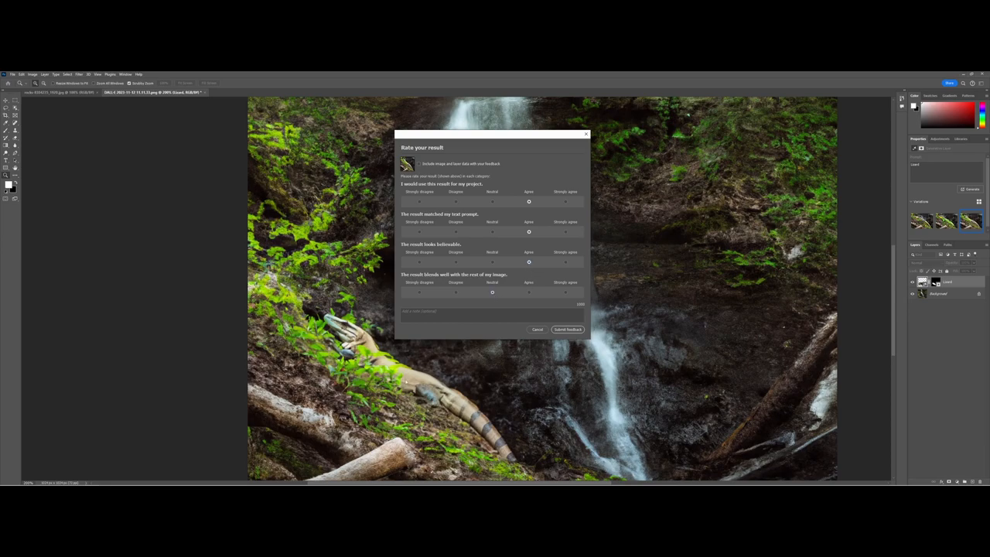
pyautogui.moveTo(433, 396)
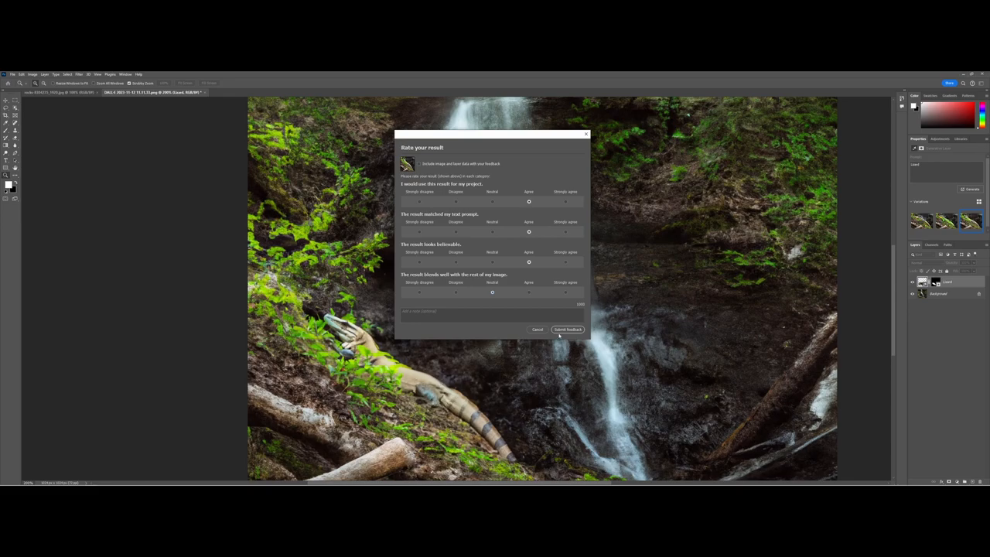
pyautogui.click(567, 328)
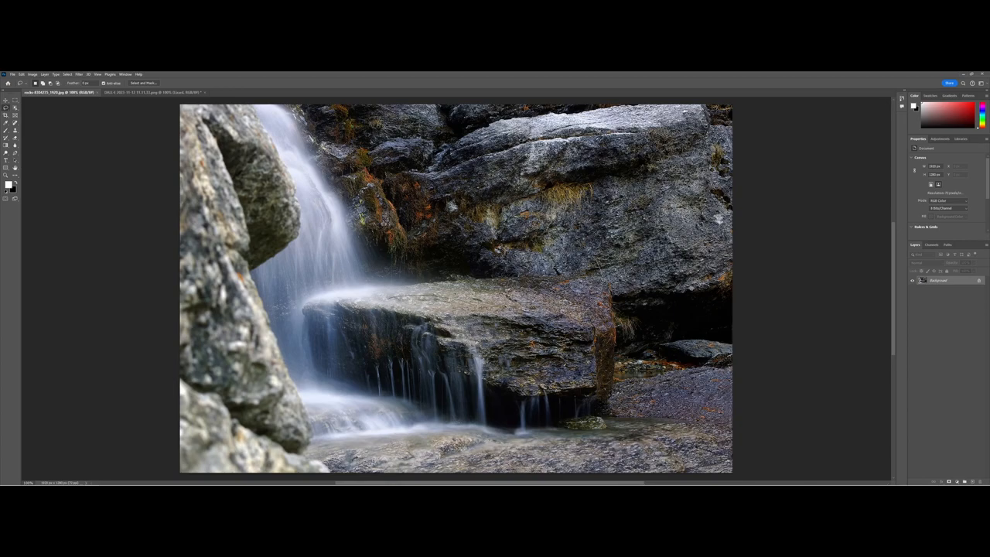
# Step: Lasso the flat rock and generate a 'Sleeping Dragon' there with Generative Fill
pyautogui.moveTo(369, 271); pyautogui.dragTo(587, 263)
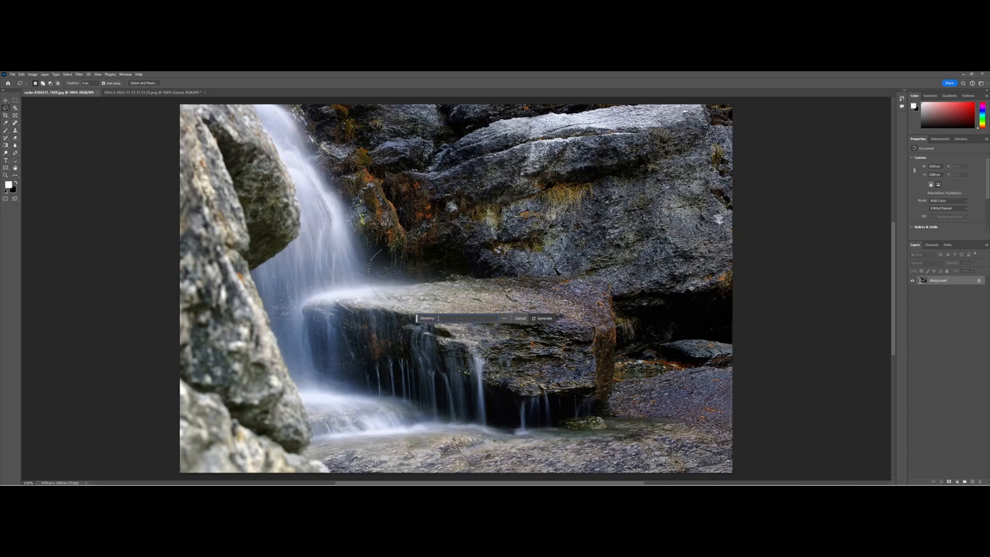
pyautogui.write('Sleeping Dragon')
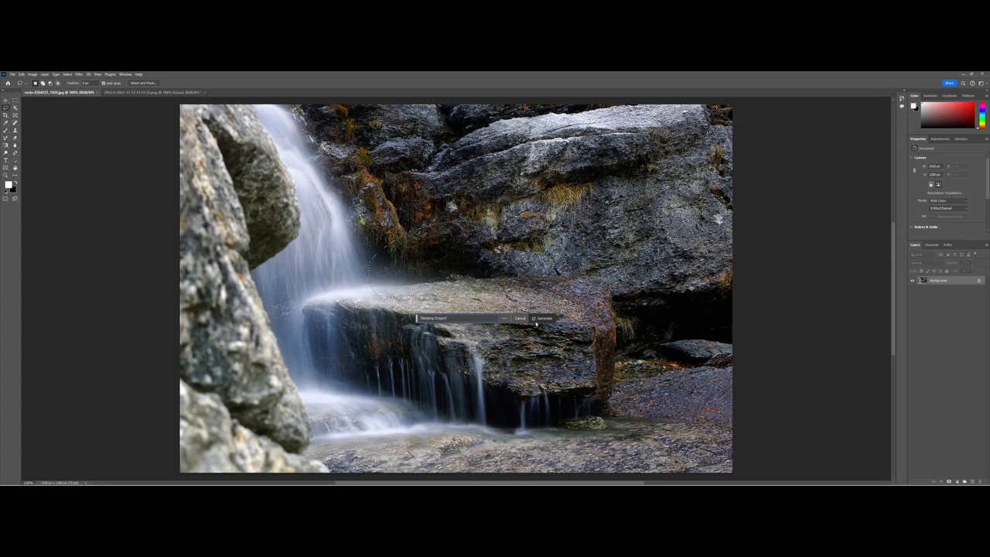
pyautogui.click(544, 319)
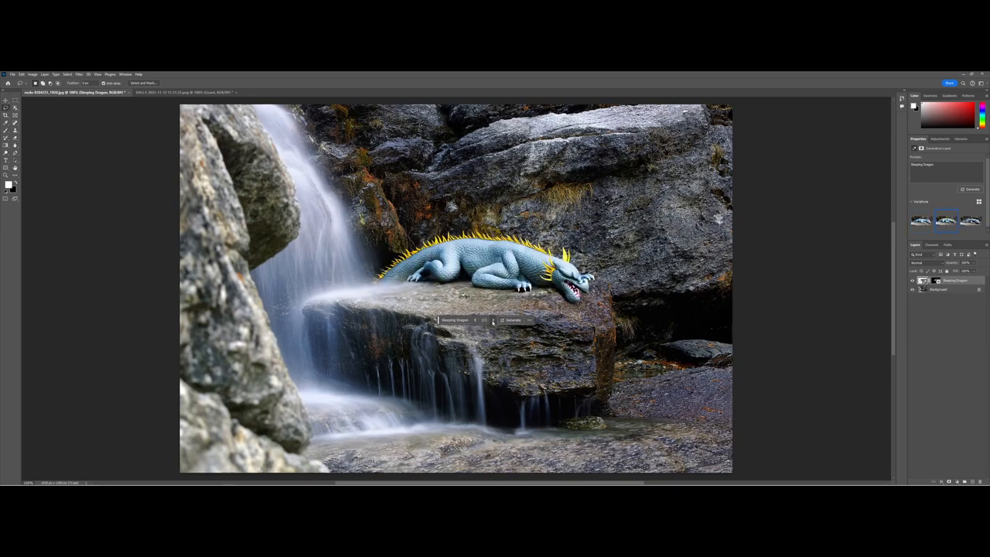
# Step: Compare the dragon variations and keep the pale white sleeping dragon on the rock
pyautogui.click(969, 223)
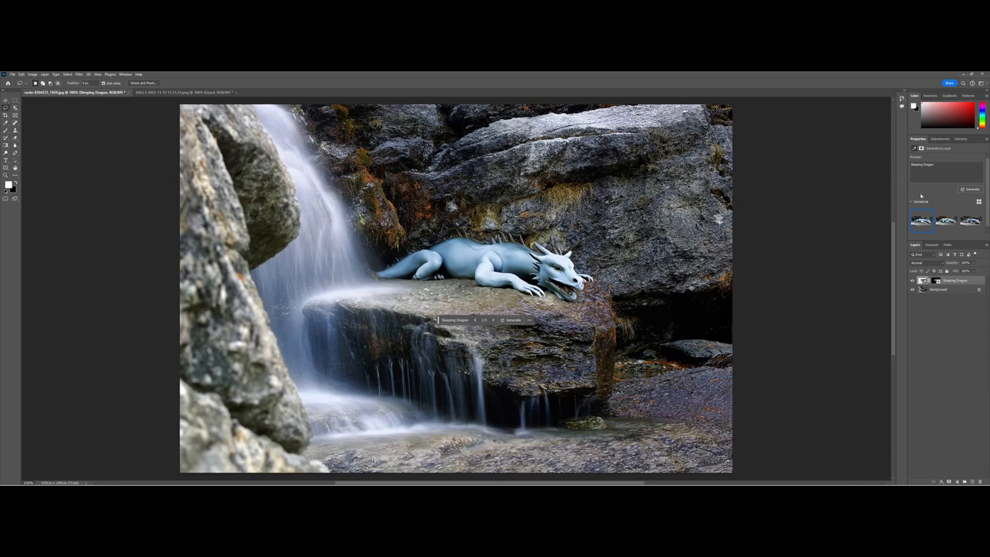
pyautogui.click(946, 223)
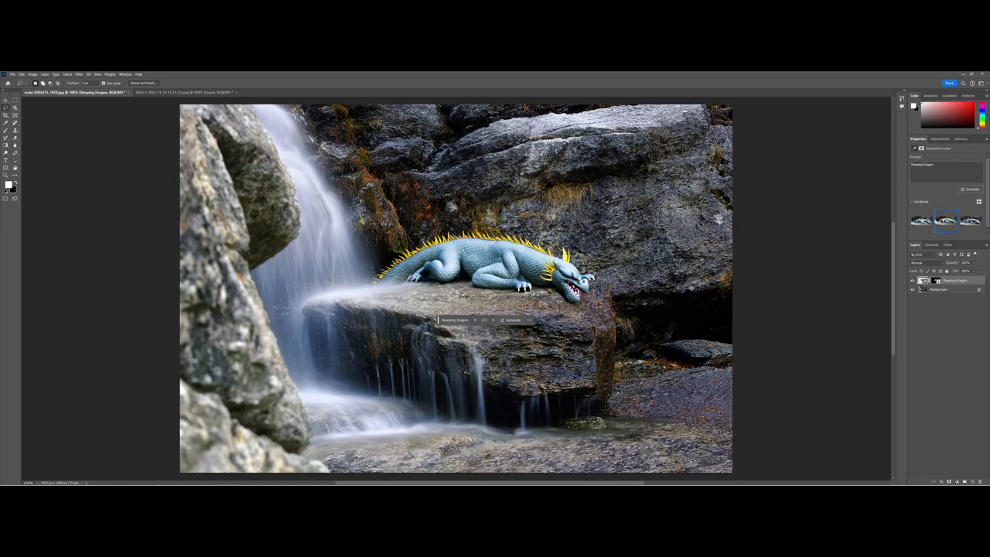
pyautogui.click(922, 221)
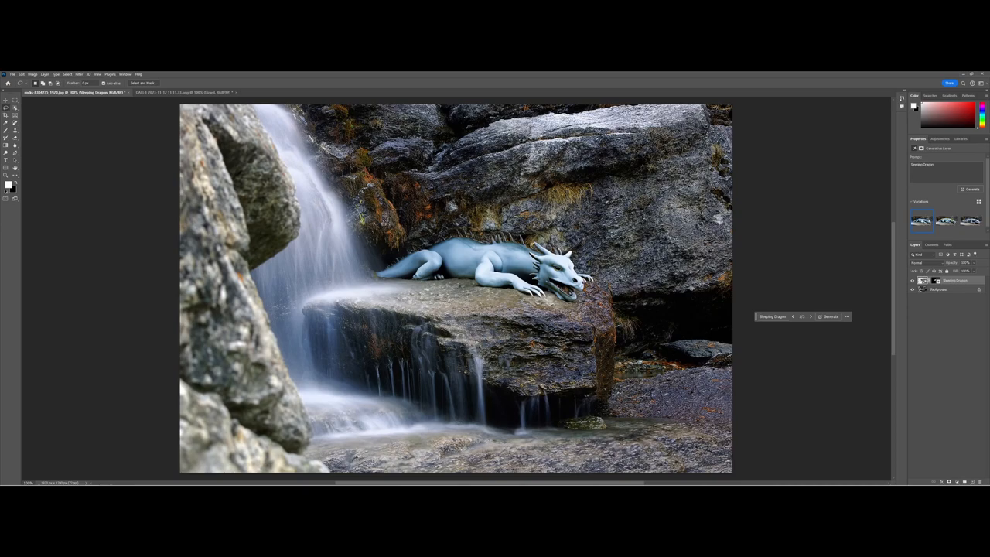
pyautogui.click(917, 263)
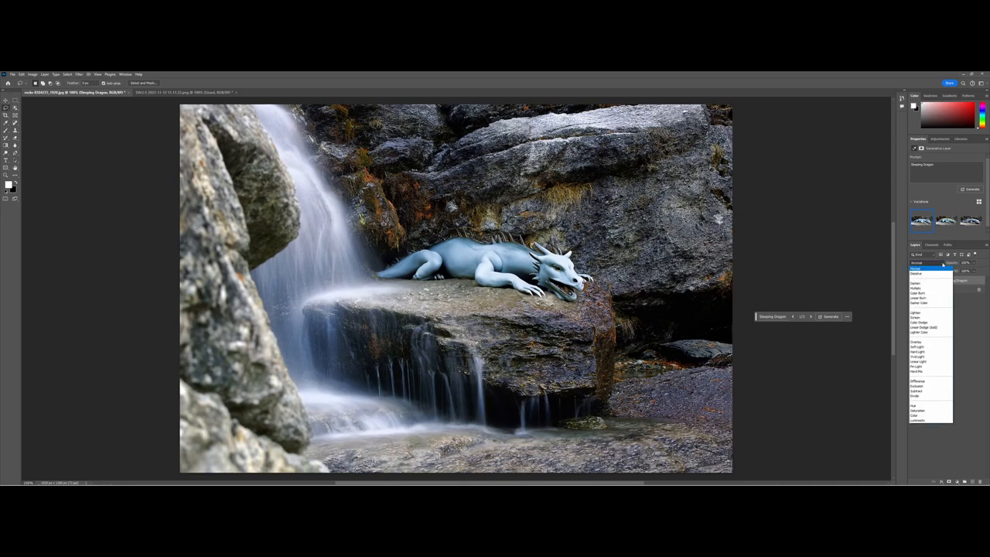
pyautogui.click(916, 266)
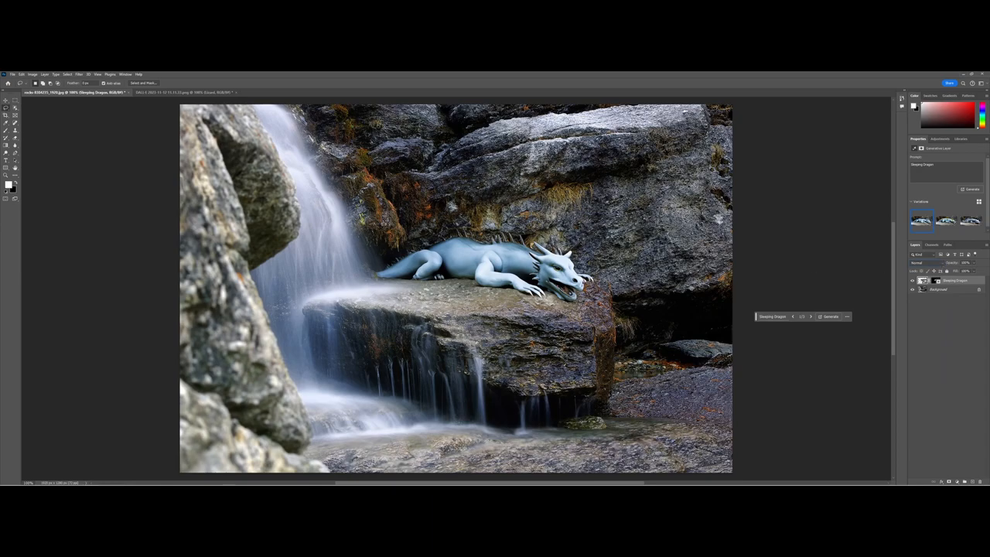